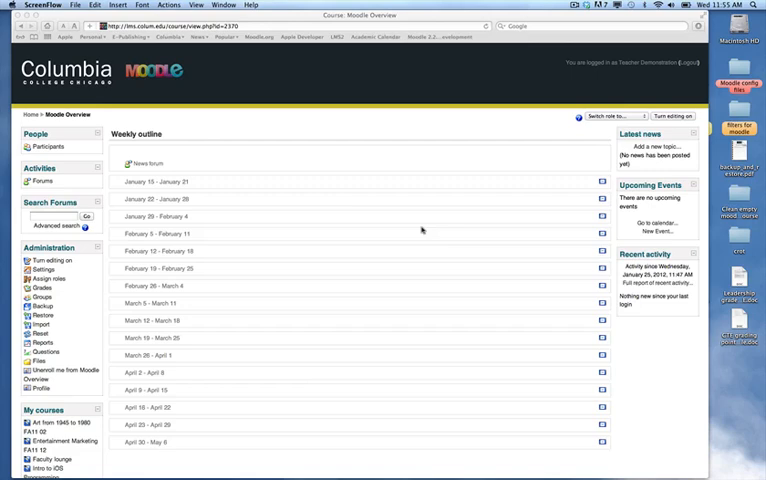
mouse_move(360, 160)
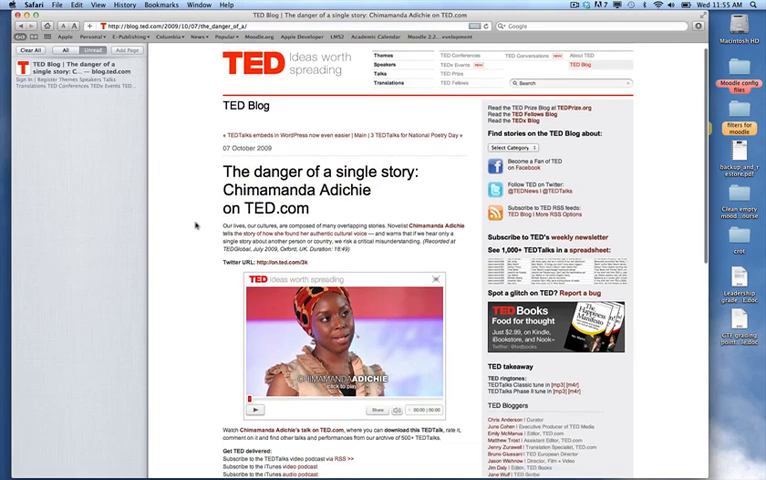
Reveal the Share options on the embedded video of Adichie's 'The danger of a single story'
scroll(down, 3)
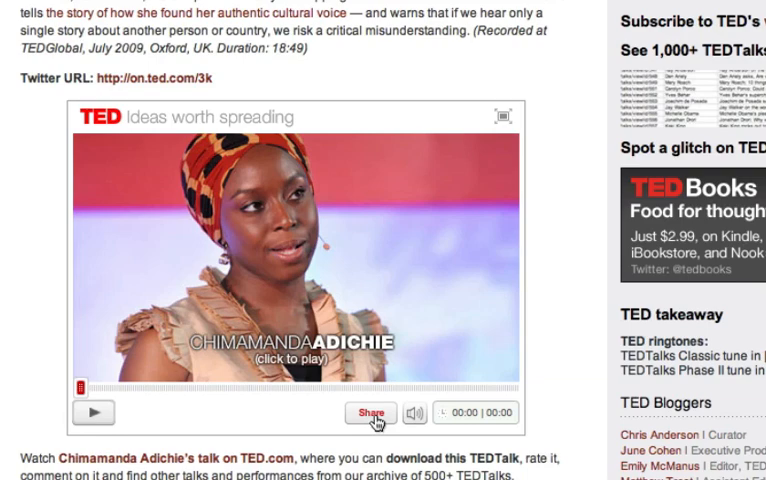
click(372, 412)
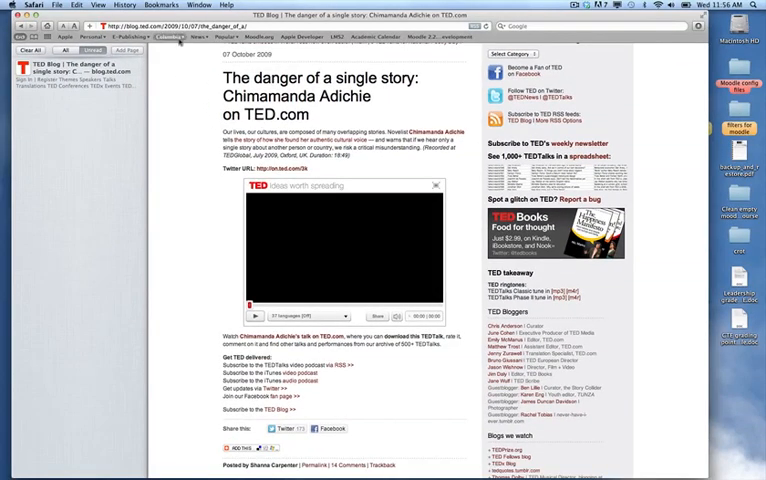
Return to the Moodle course page and turn editing on
click(168, 36)
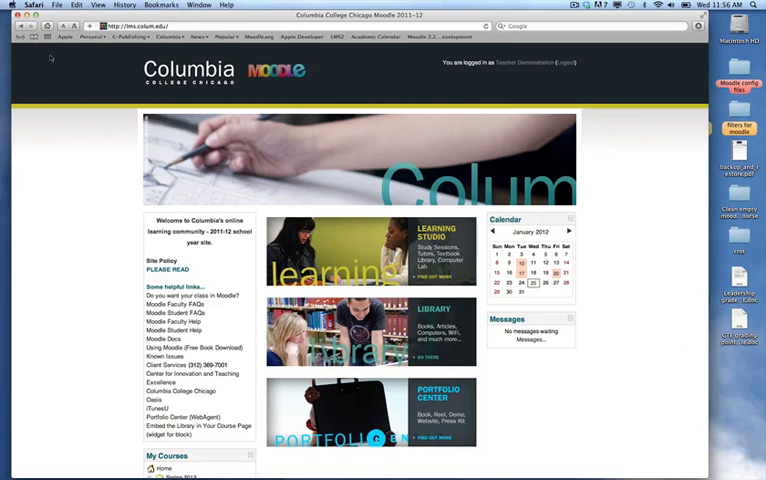
scroll(down, 3)
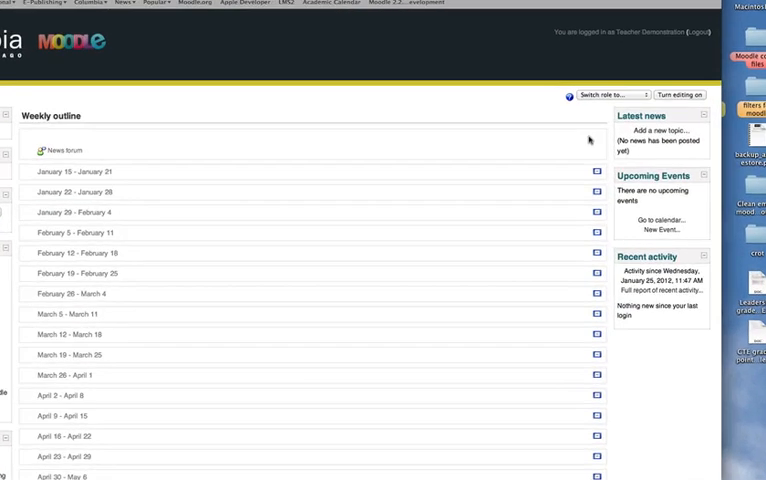
scroll(down, 3)
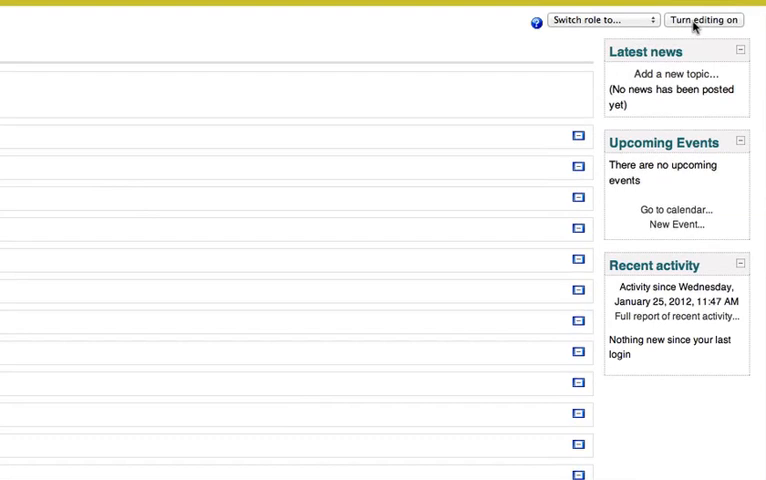
click(704, 20)
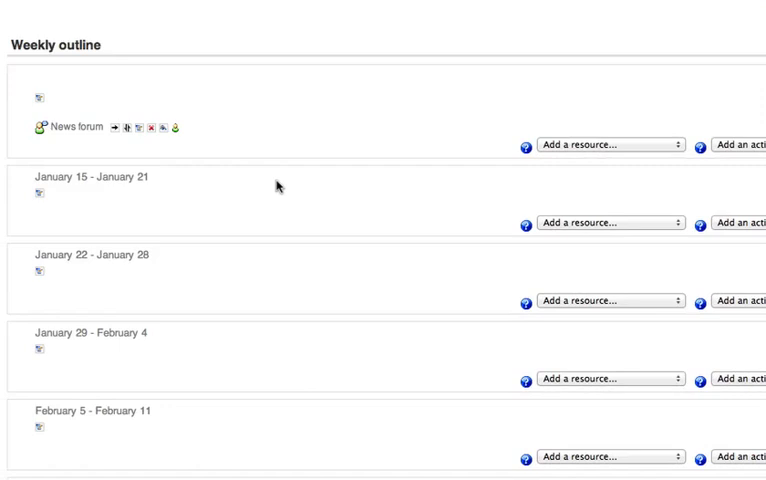
mouse_move(110, 192)
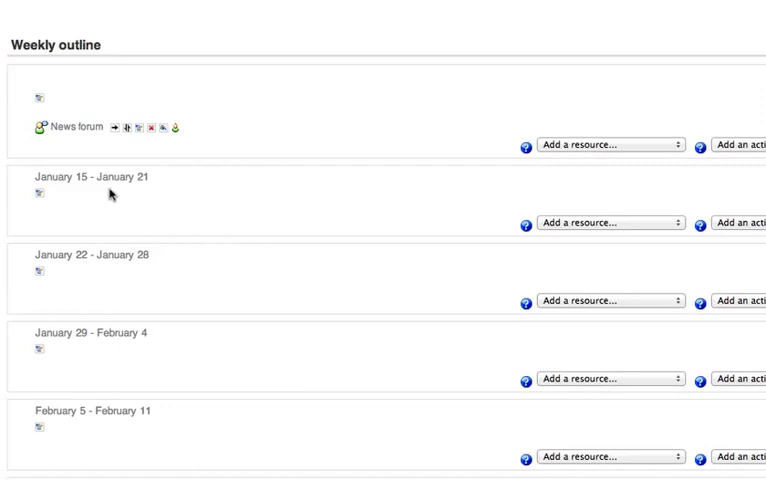
mouse_move(168, 196)
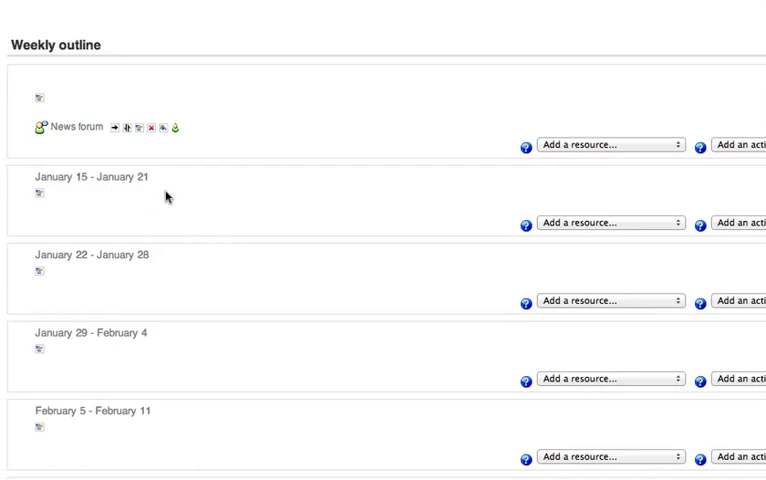
mouse_move(584, 228)
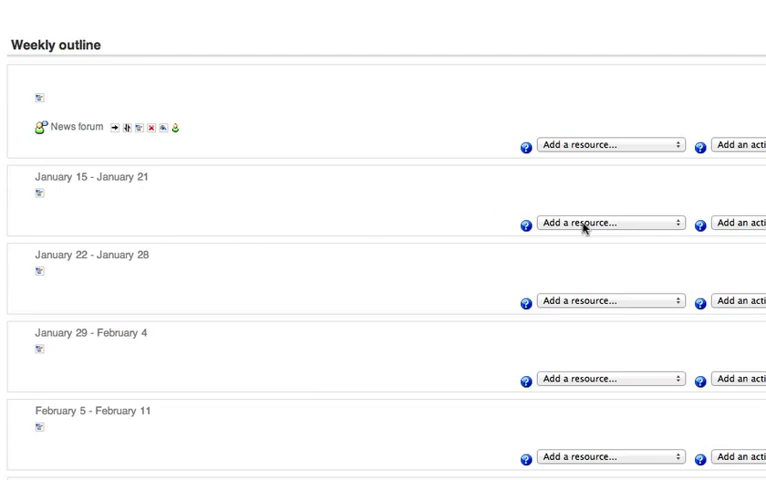
mouse_move(620, 228)
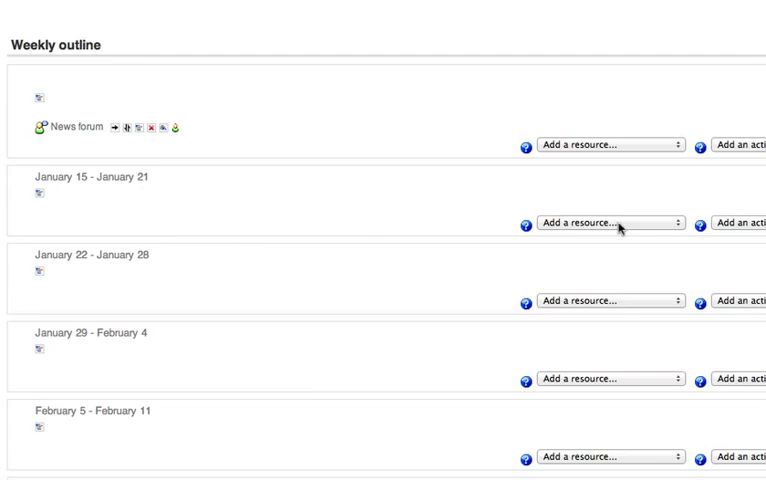
Add a 'Compose a web page' resource to week 1 and focus its Name field
click(610, 224)
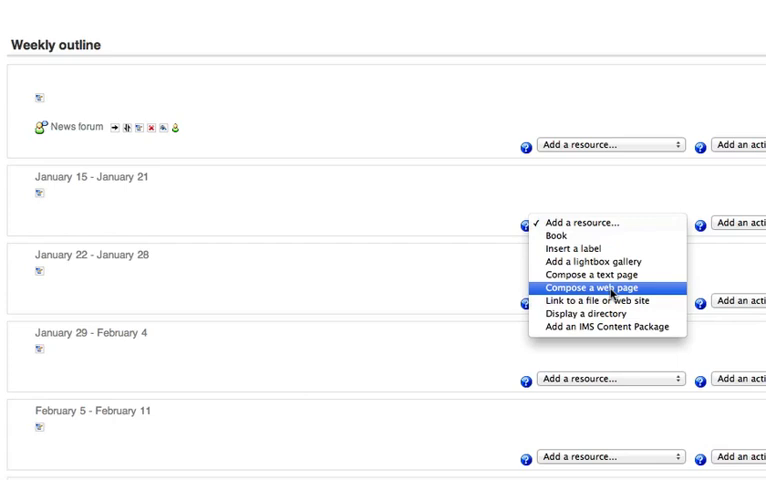
click(588, 288)
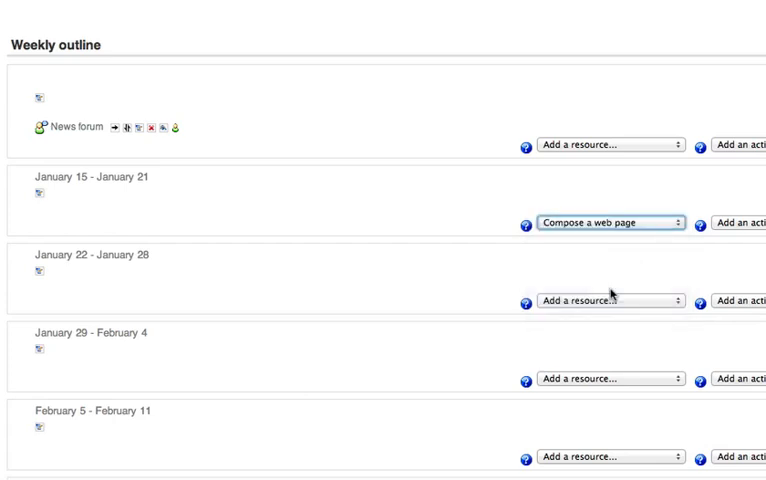
click(608, 222)
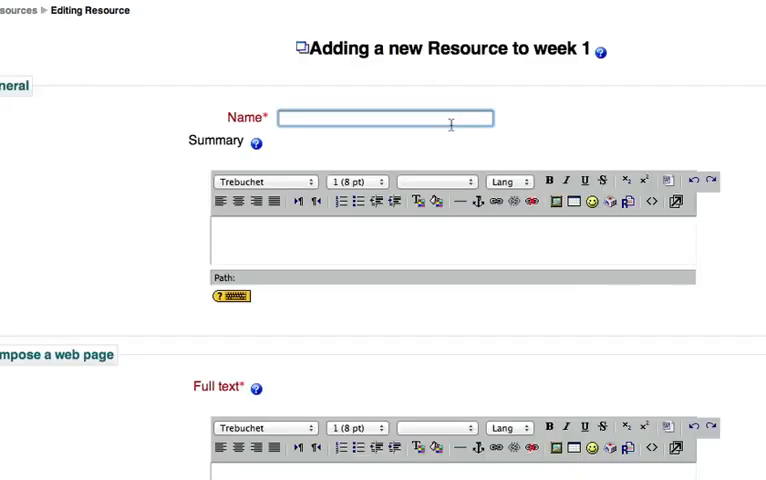
Name the resource 'Watch this Video' with summary 'This is a great video on the Ted site'
text(Watch)
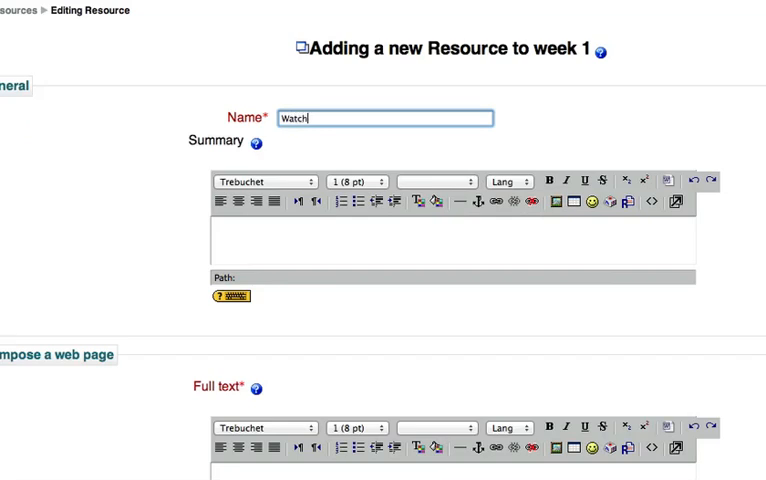
text(this Video)
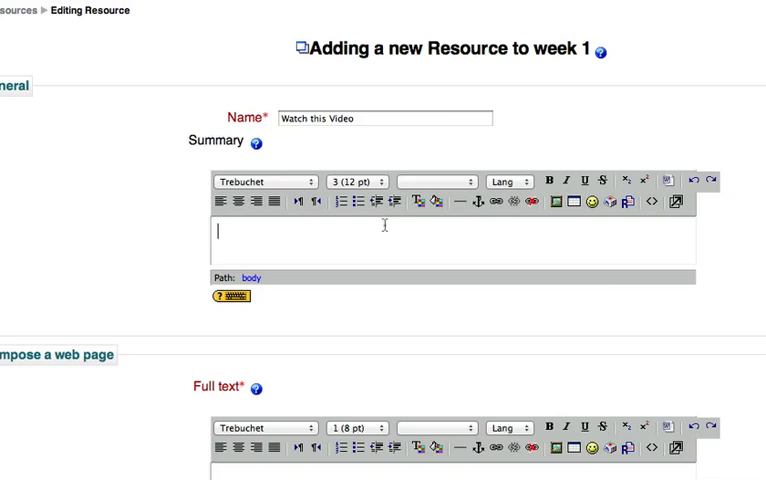
text(This is a)
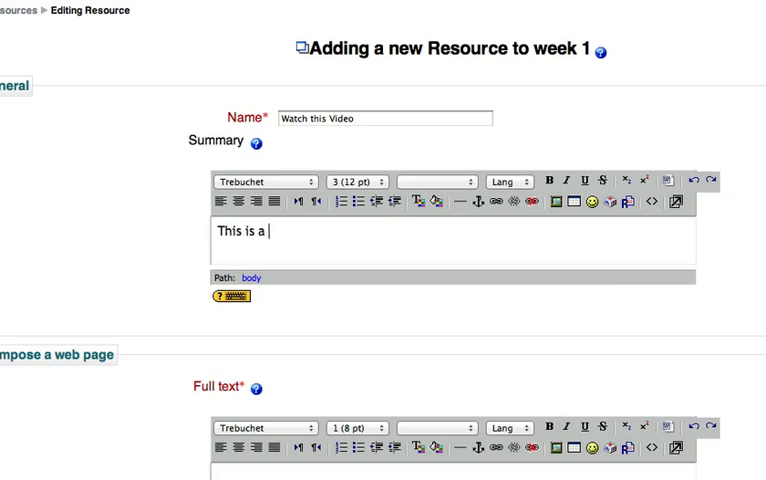
text(great vde)
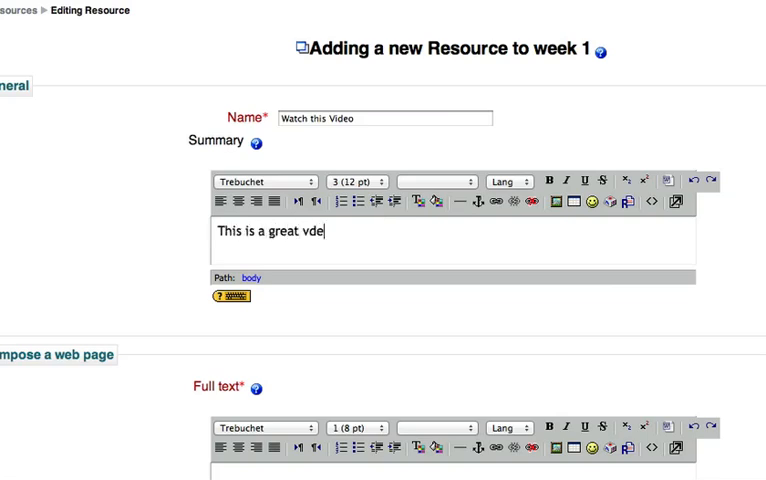
text(ideo o)
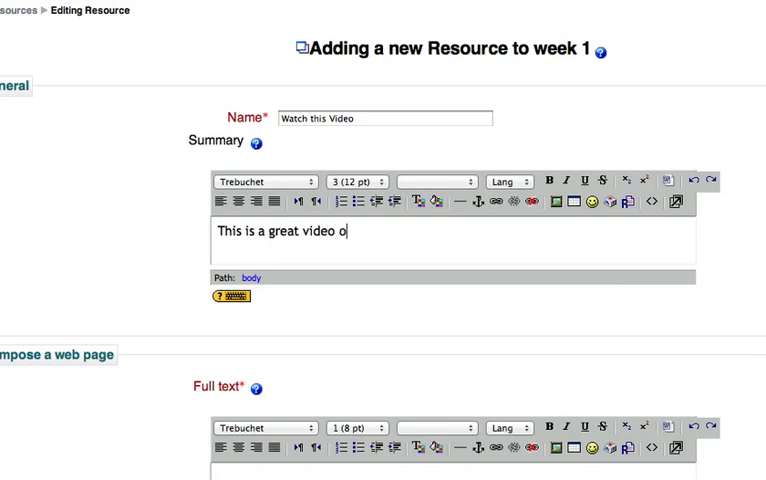
text(n the Ted si)
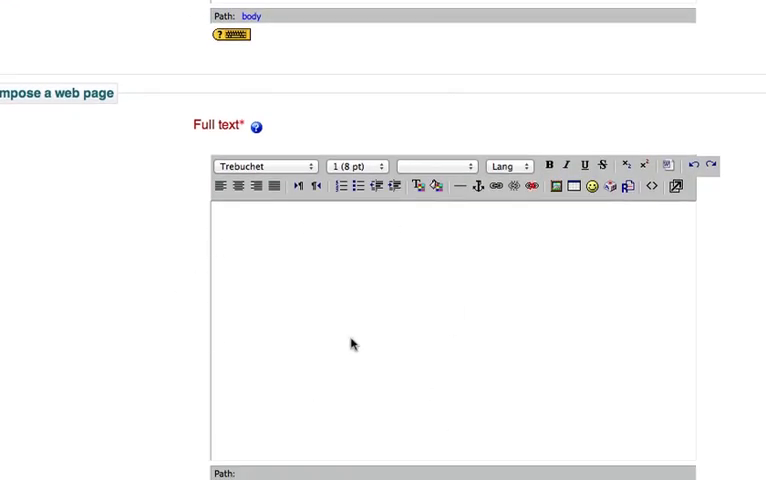
mouse_move(486, 264)
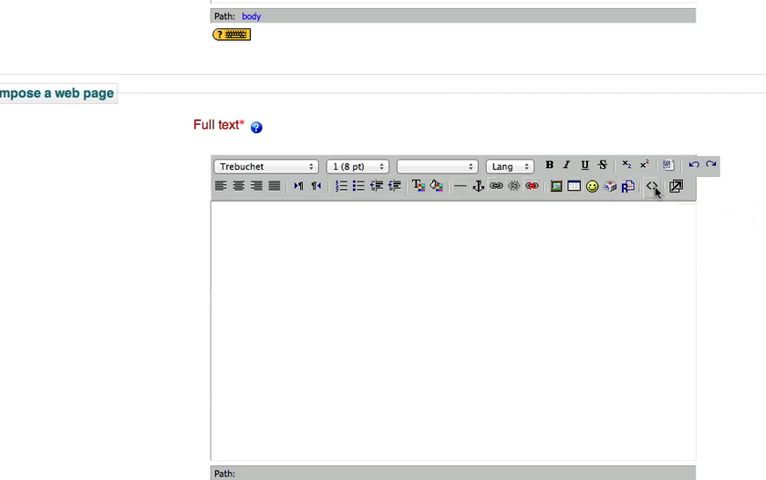
mouse_move(656, 188)
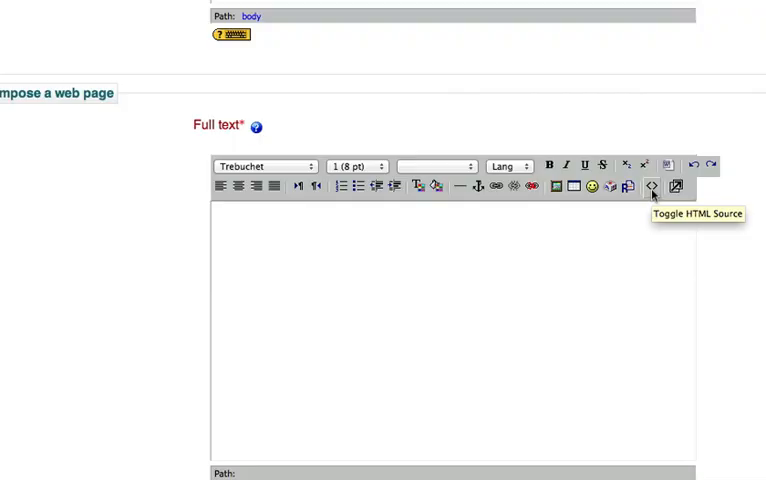
Paste the TED talk's embed code into the Full text editor as raw HTML
click(652, 188)
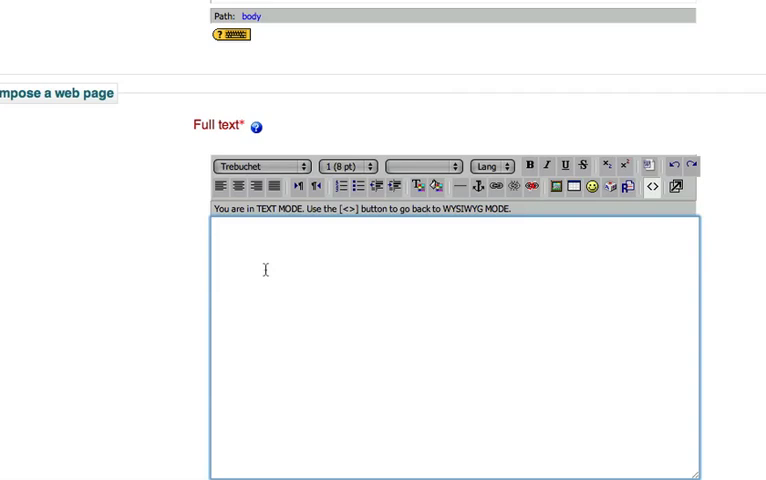
right_click(260, 270)
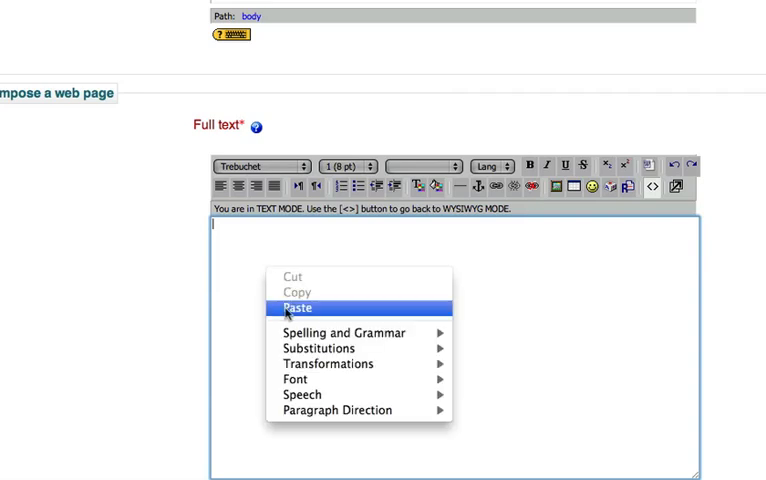
click(296, 308)
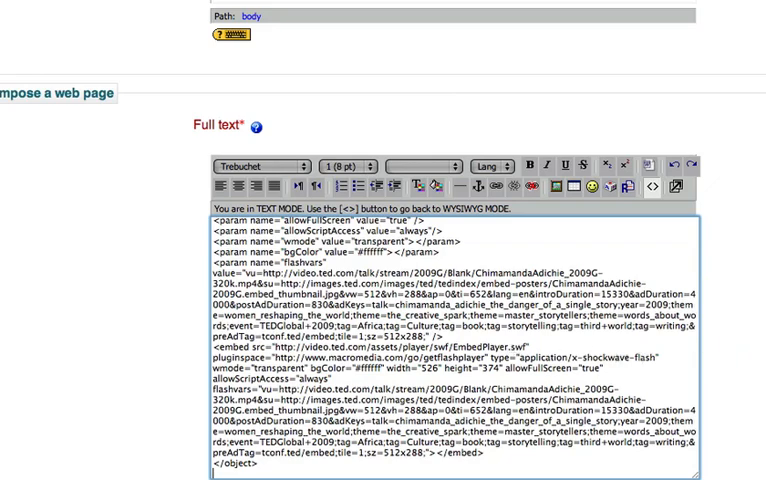
scroll(down, 3)
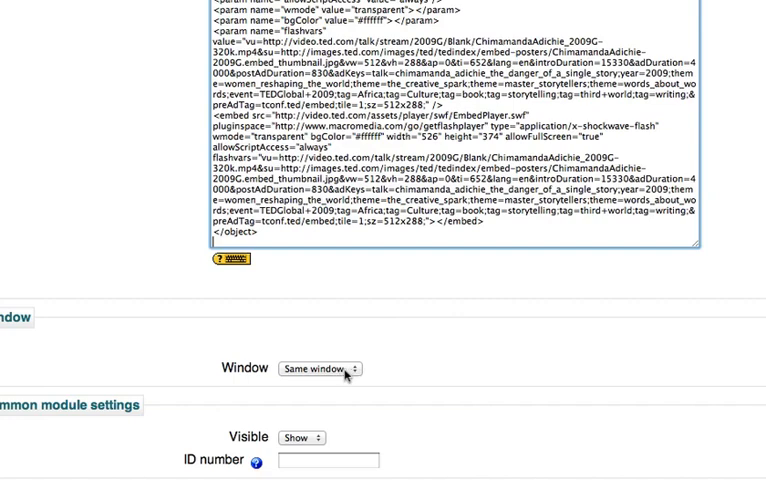
Set the page to open in a New window and save, returning to the course
click(318, 368)
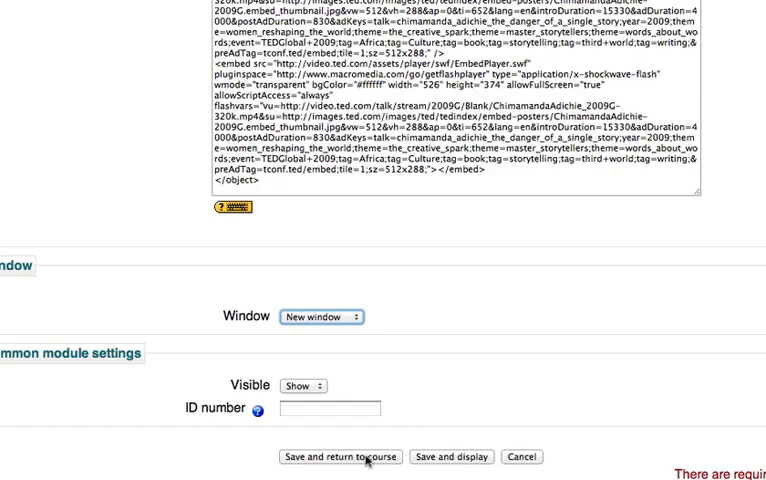
click(336, 456)
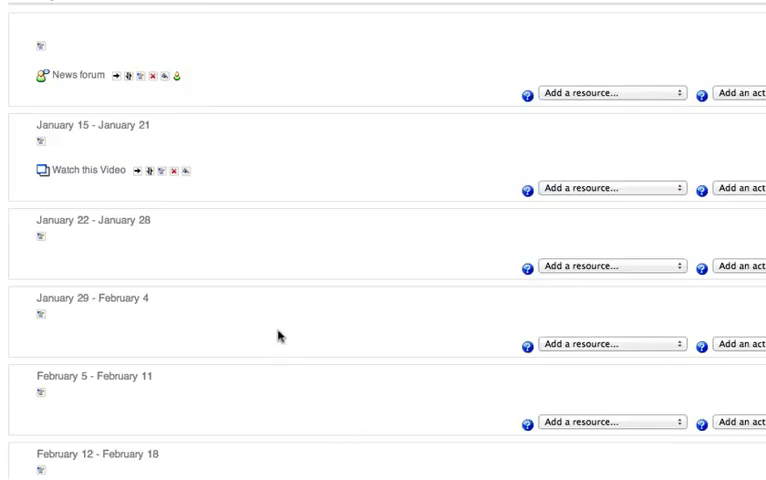
mouse_move(100, 184)
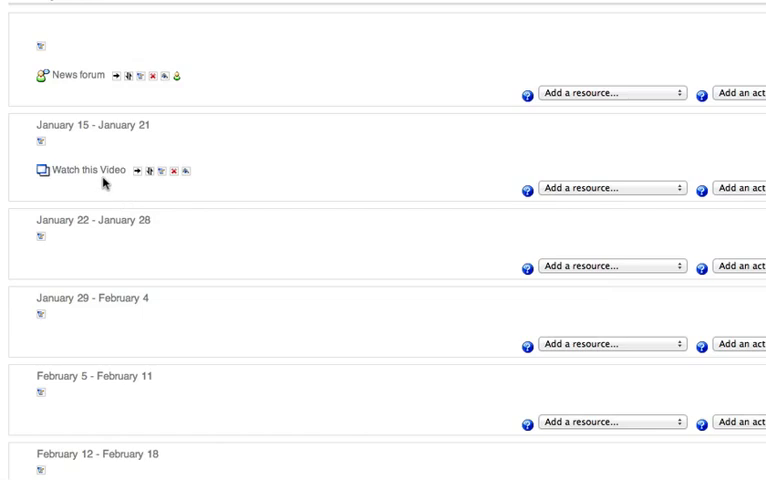
mouse_move(100, 184)
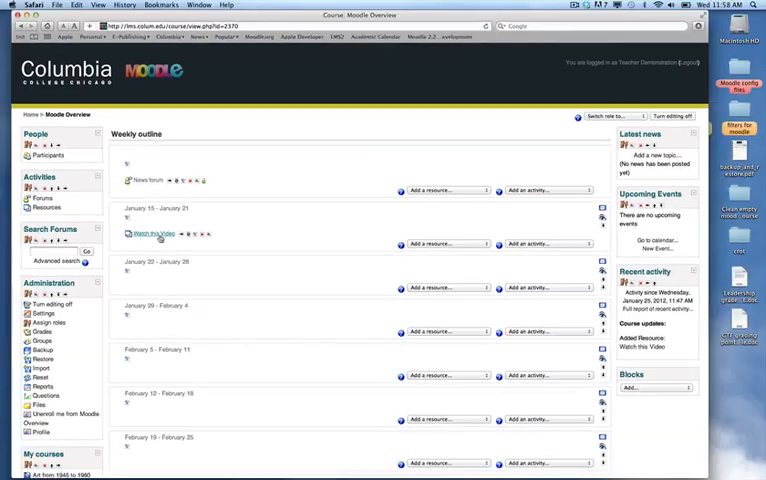
click(150, 232)
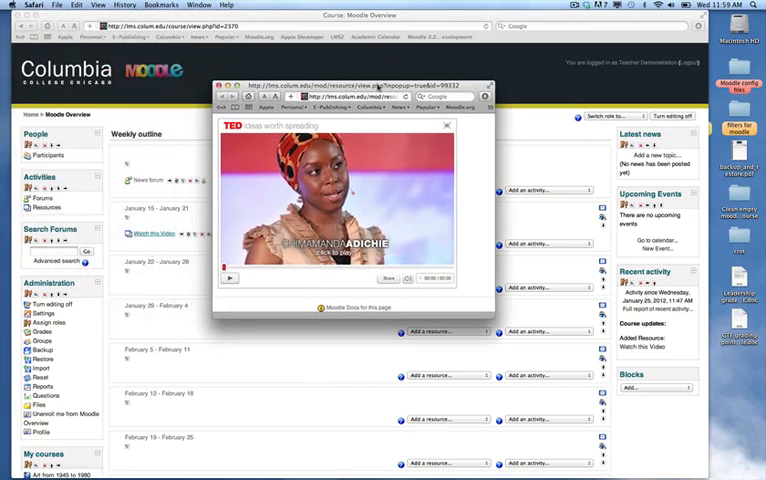
click(228, 278)
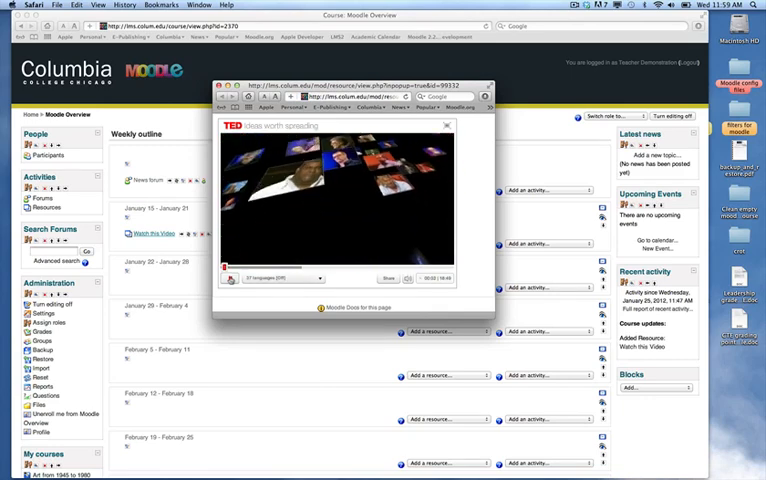
click(228, 278)
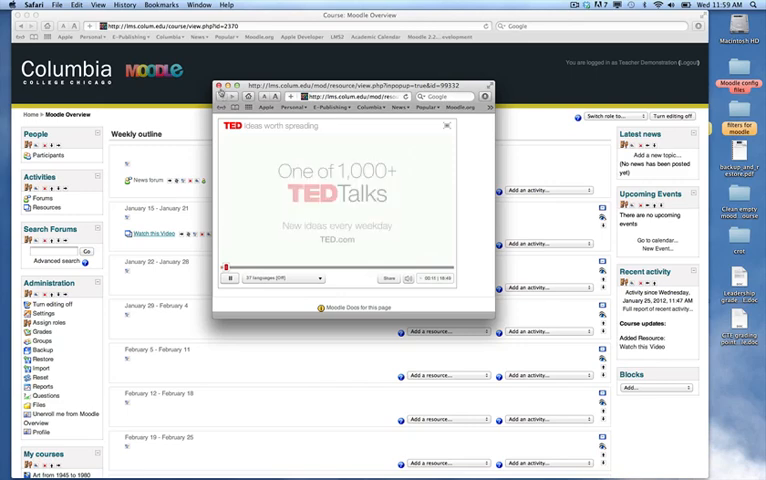
click(448, 126)
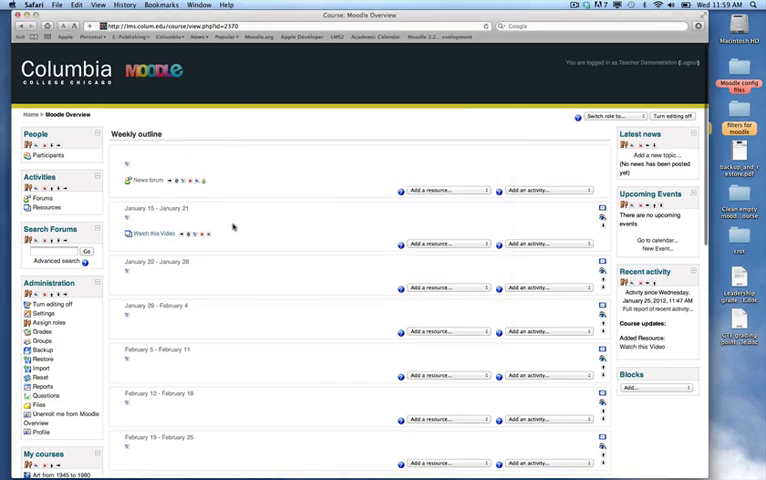
mouse_move(242, 236)
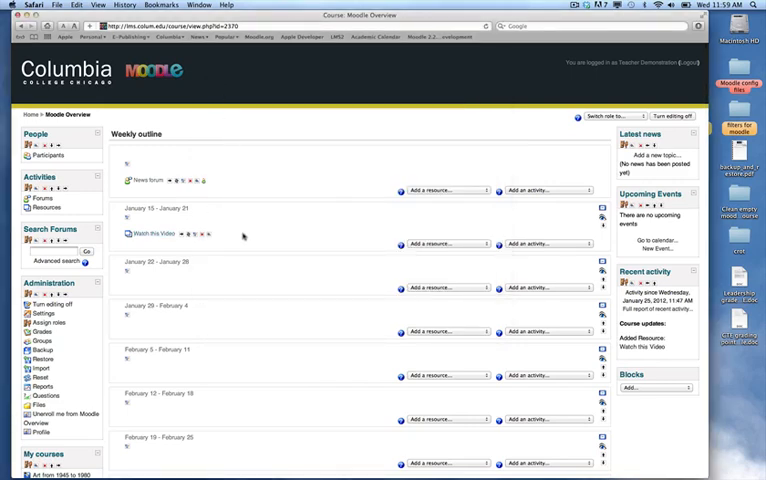